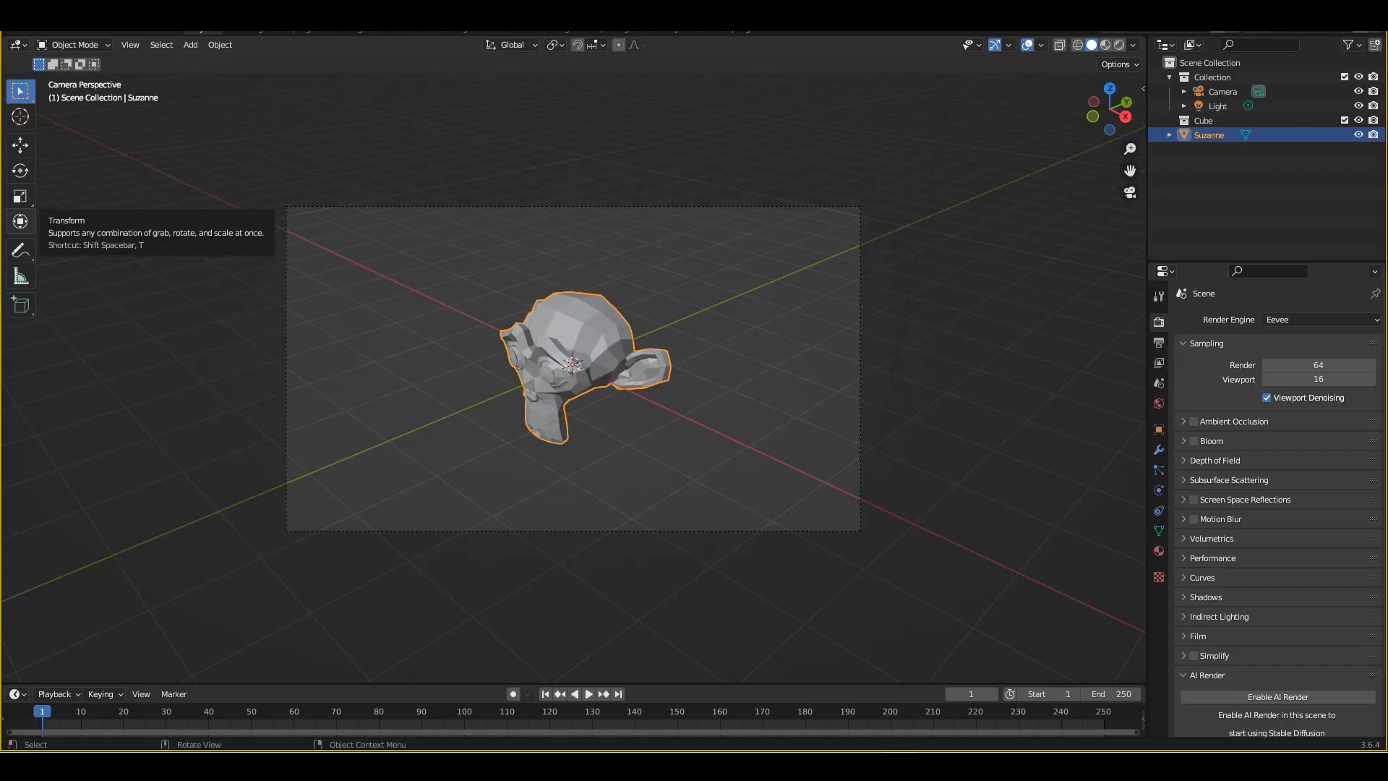
mouse_move(569, 344)
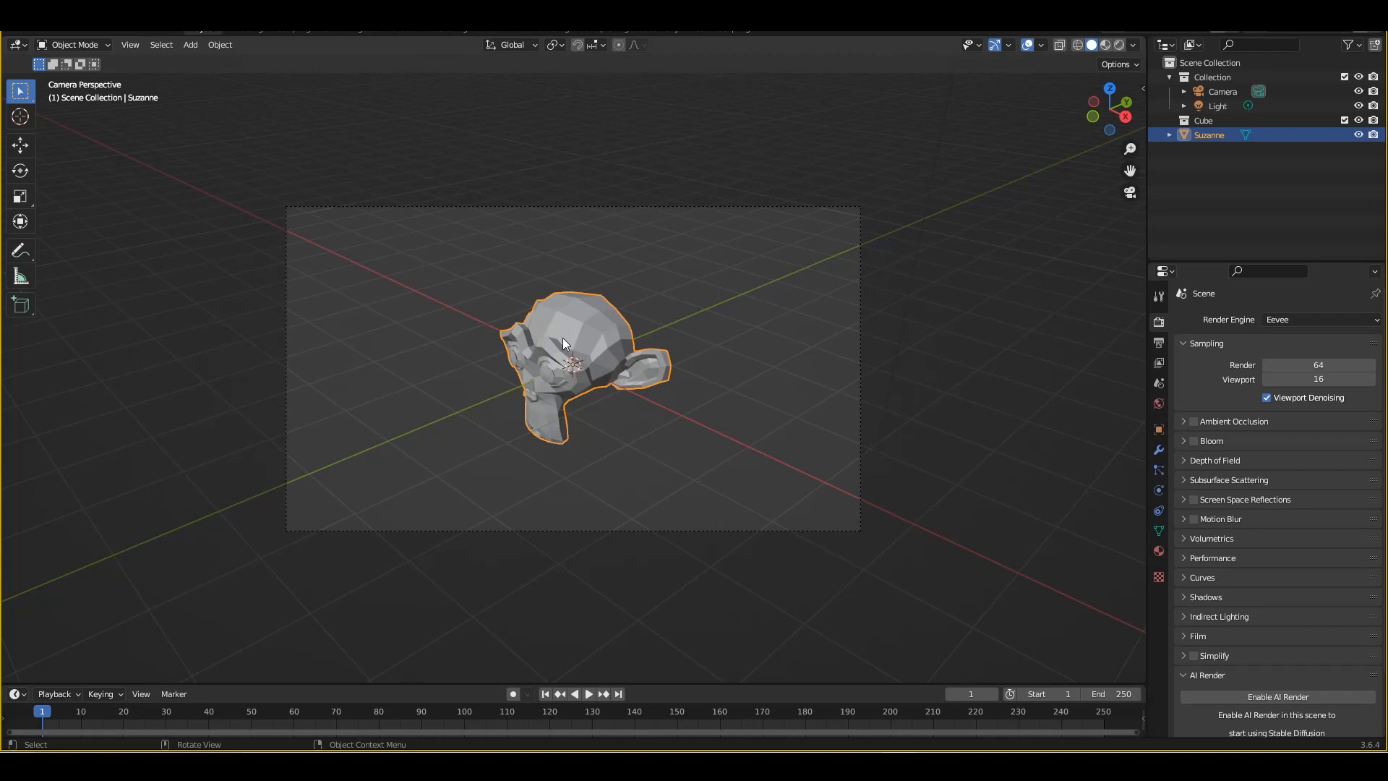
mouse_move(703, 278)
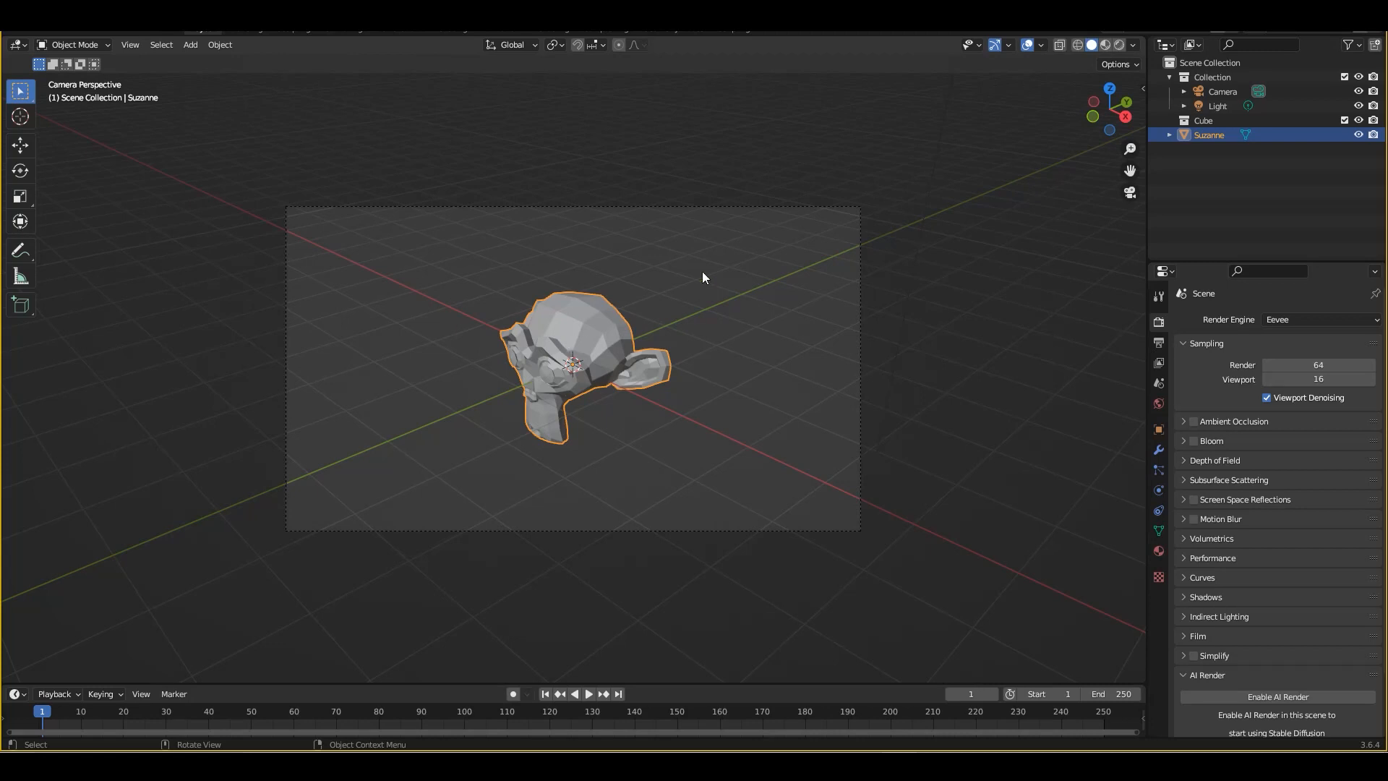
mouse_move(499, 335)
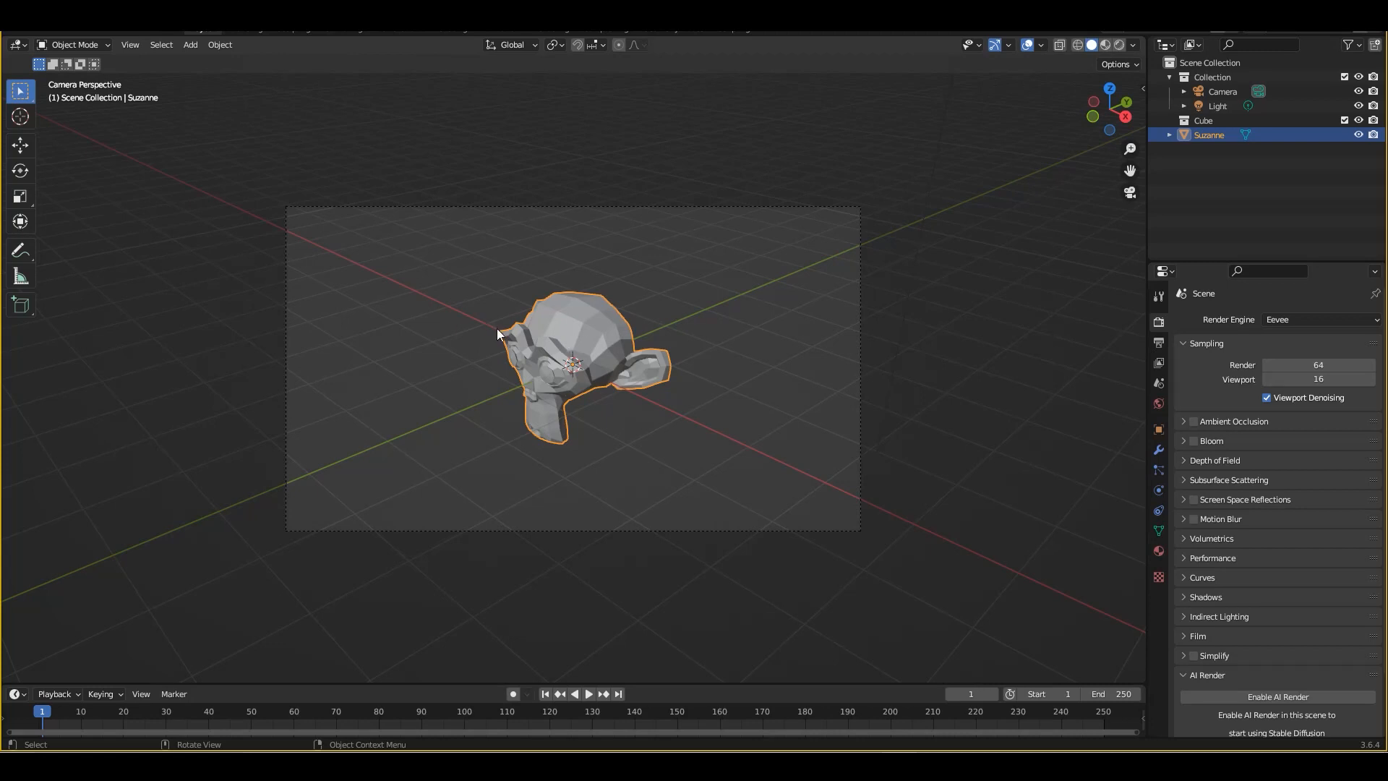
mouse_move(485, 338)
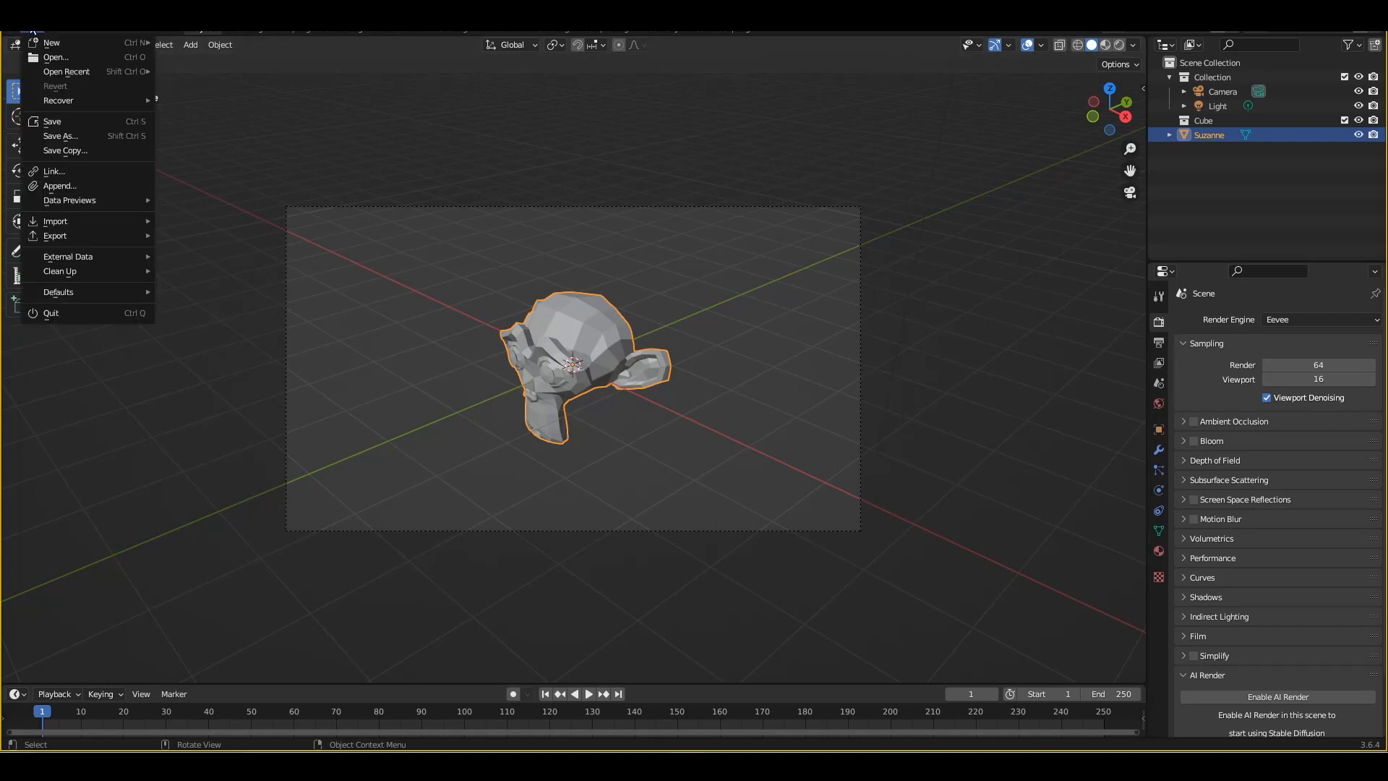
Step: Choose FBX (.fbx) under File > Export to open the FBX export dialog
left_click(55, 235)
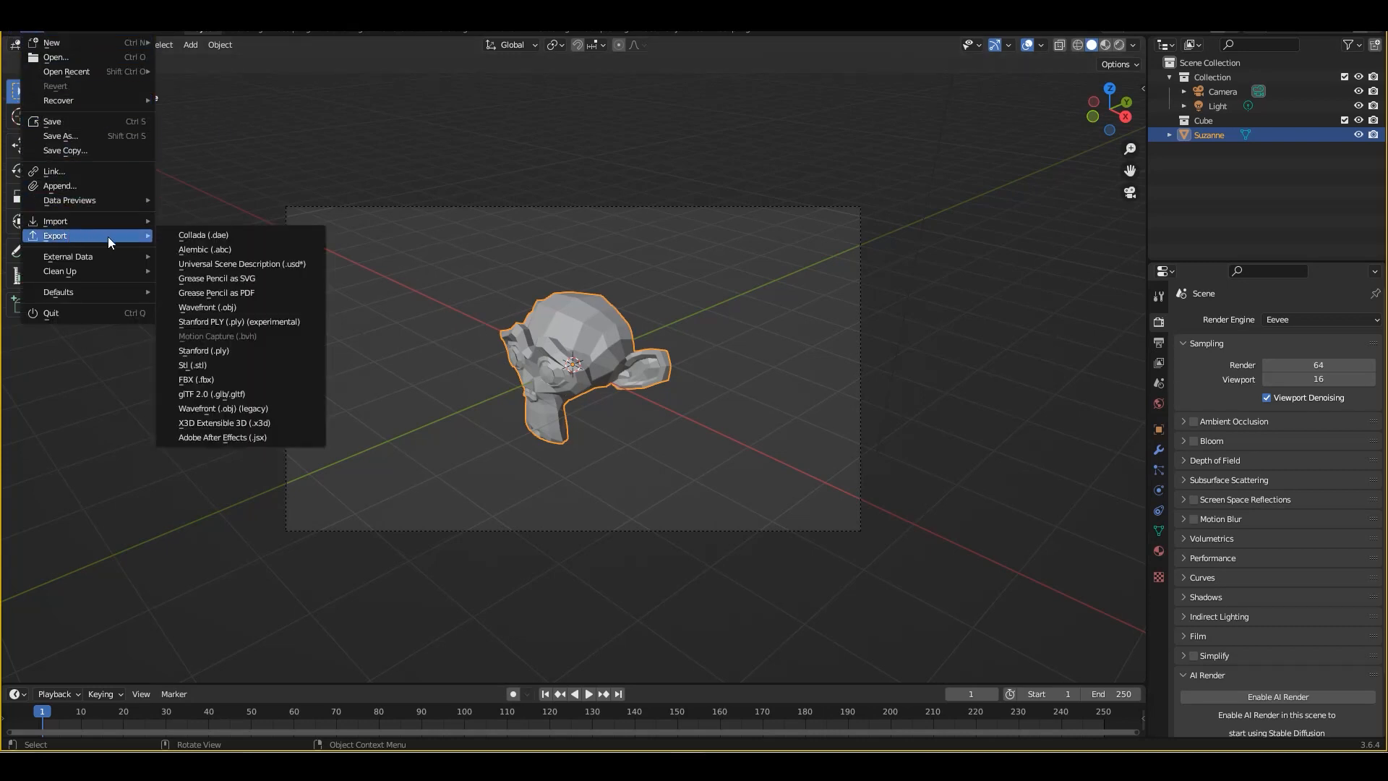
mouse_move(197, 379)
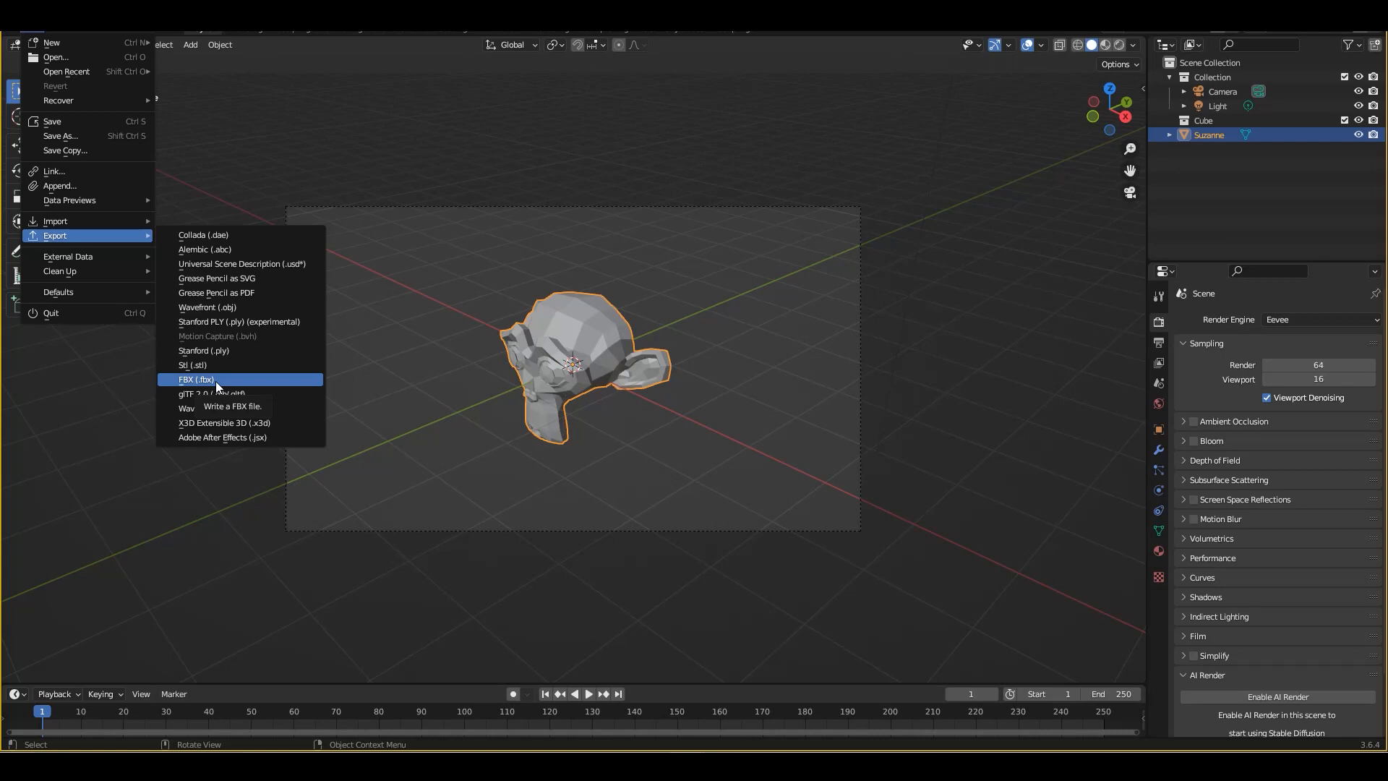
left_click(196, 379)
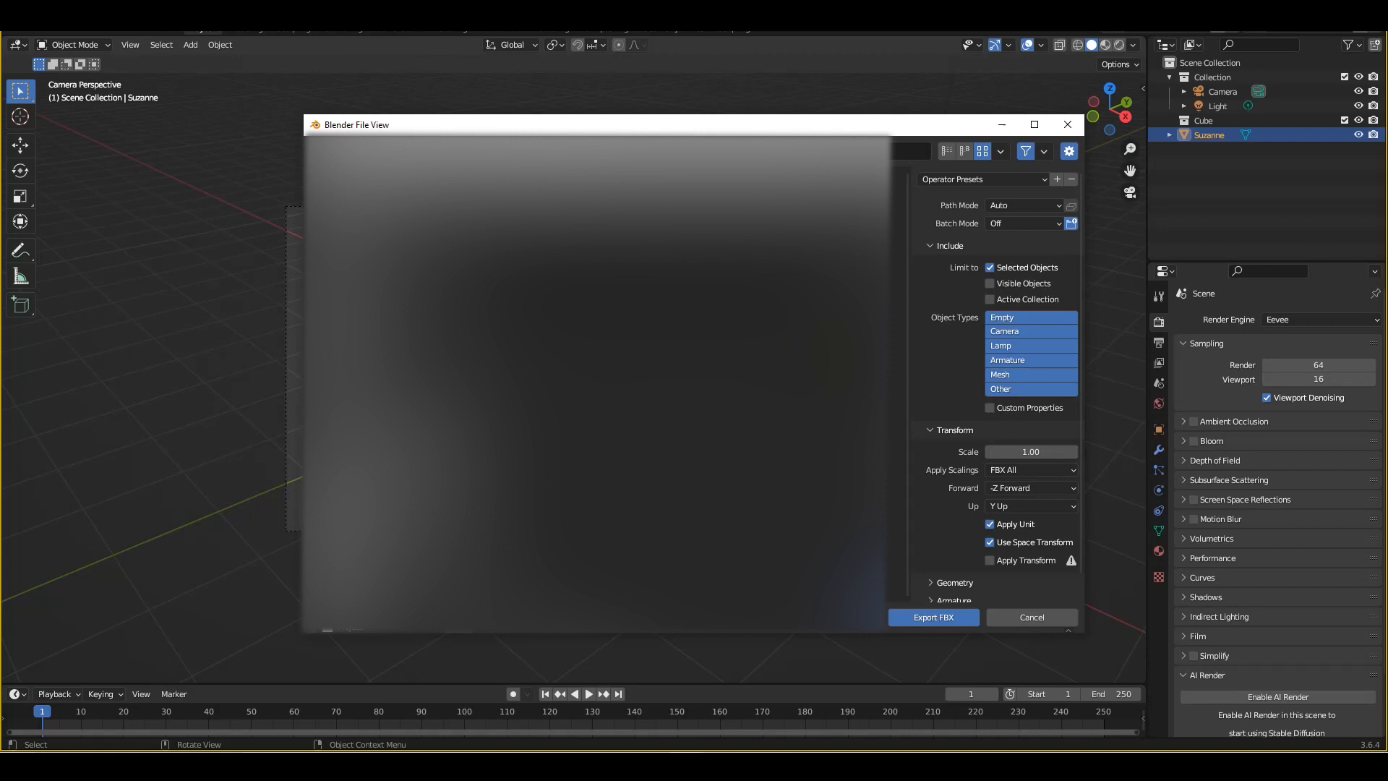
left_click(1029, 469)
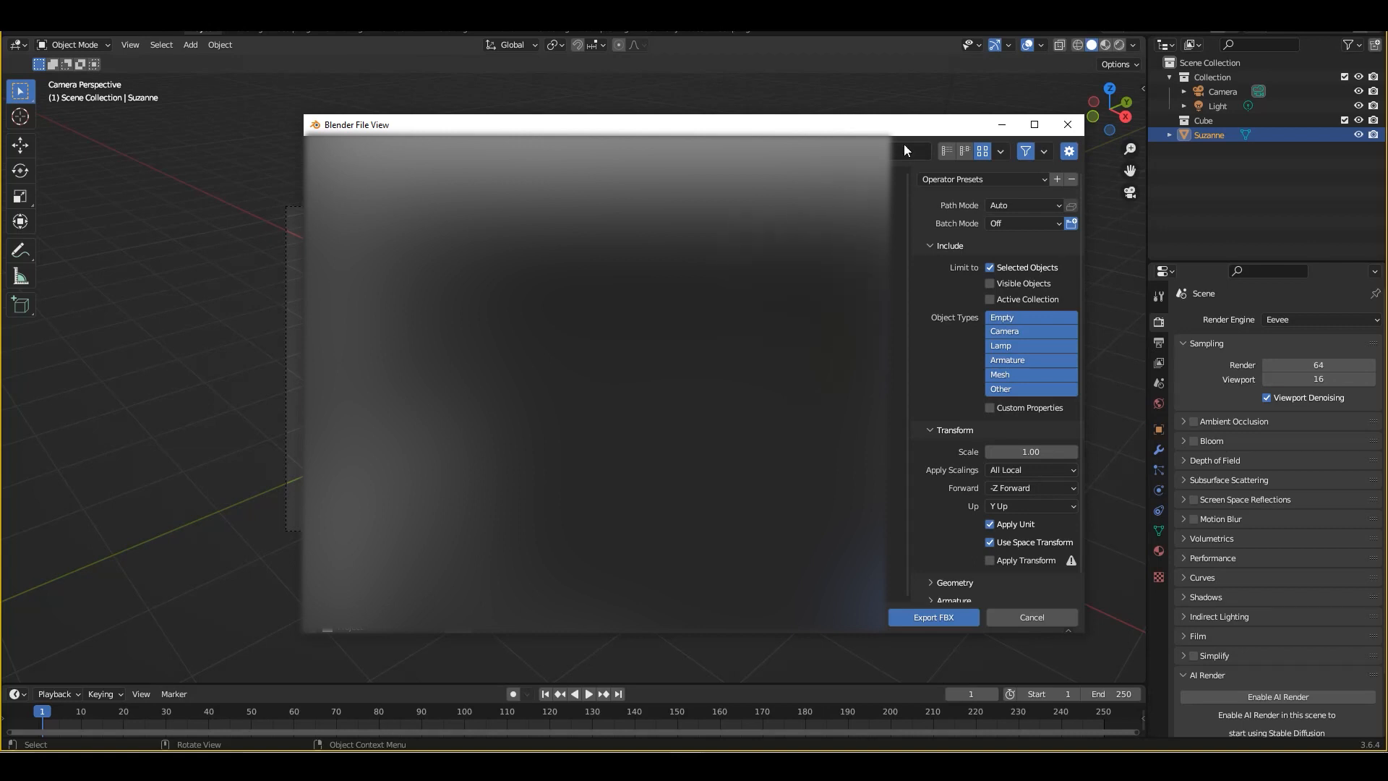
mouse_move(991, 268)
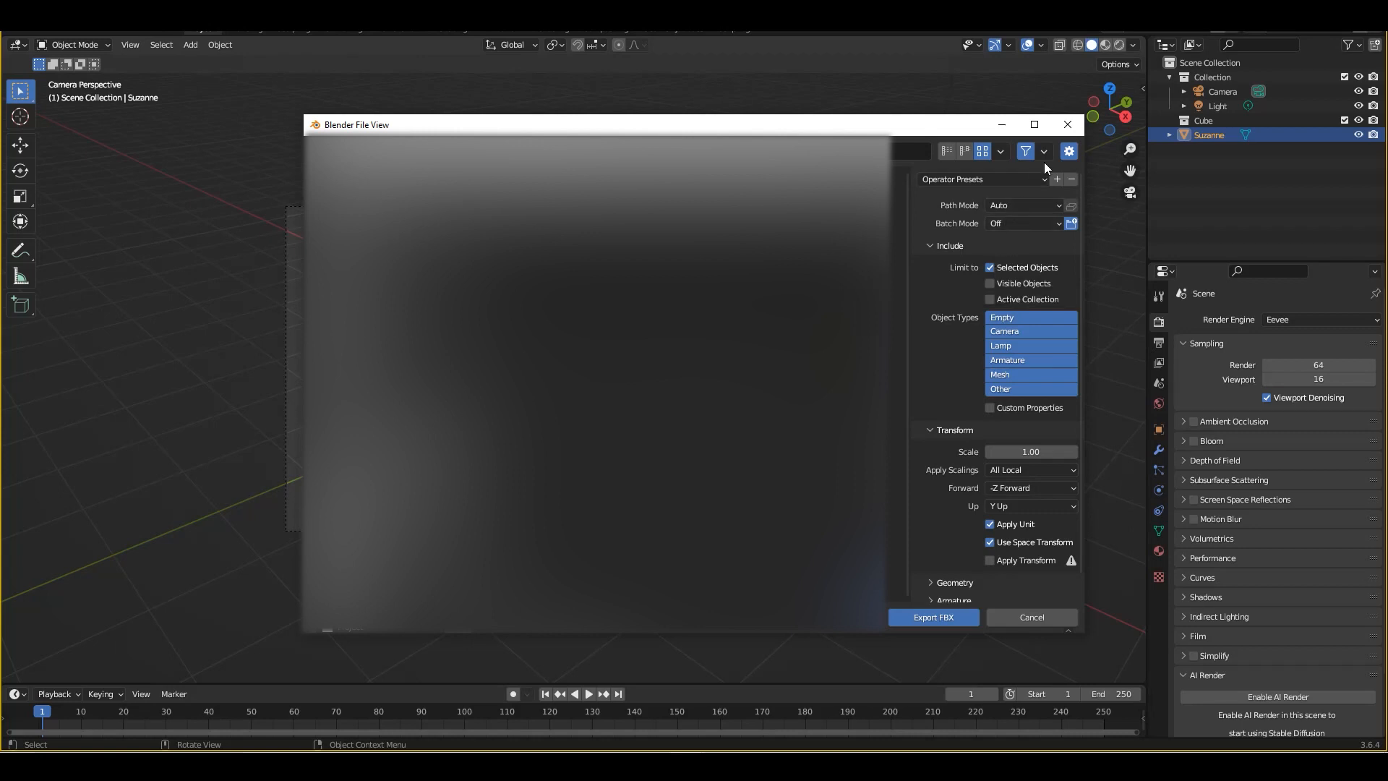
mouse_move(1068, 151)
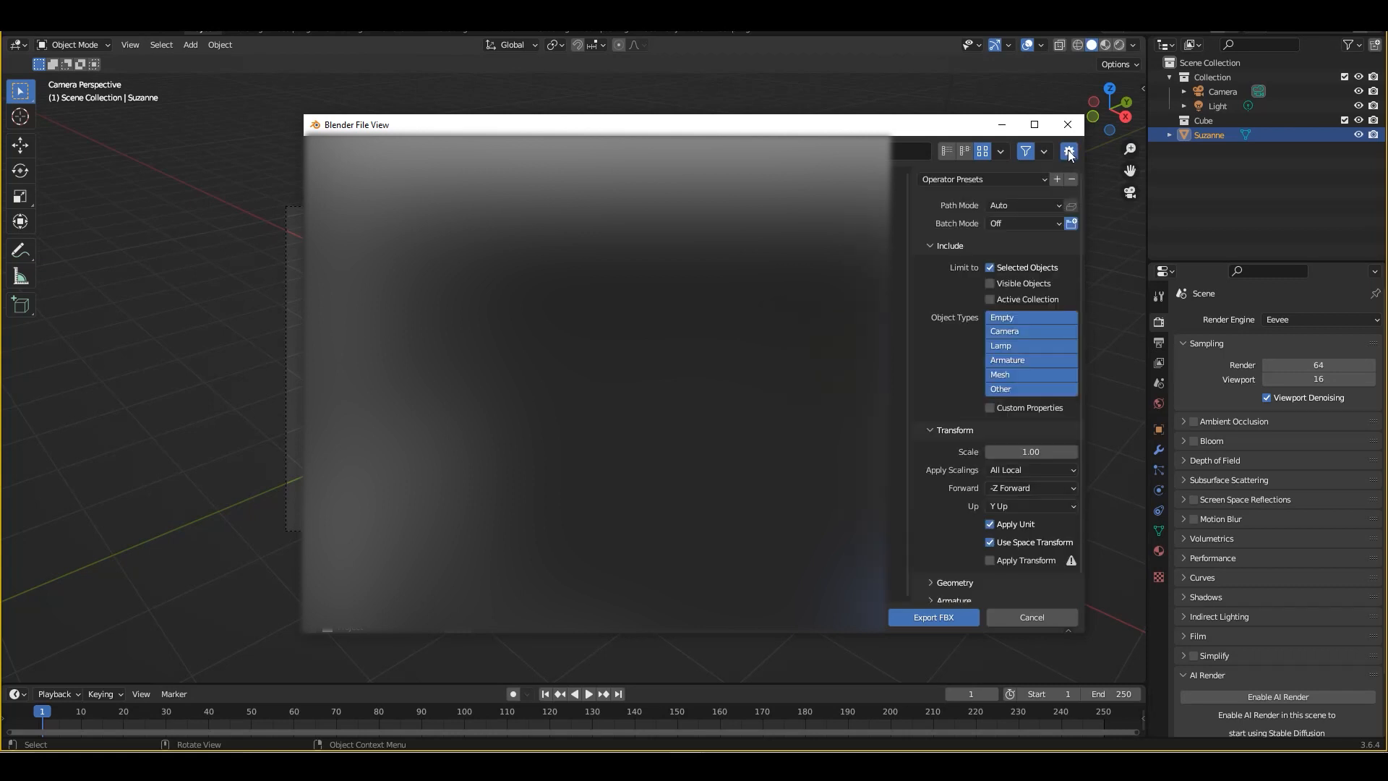
mouse_move(1068, 150)
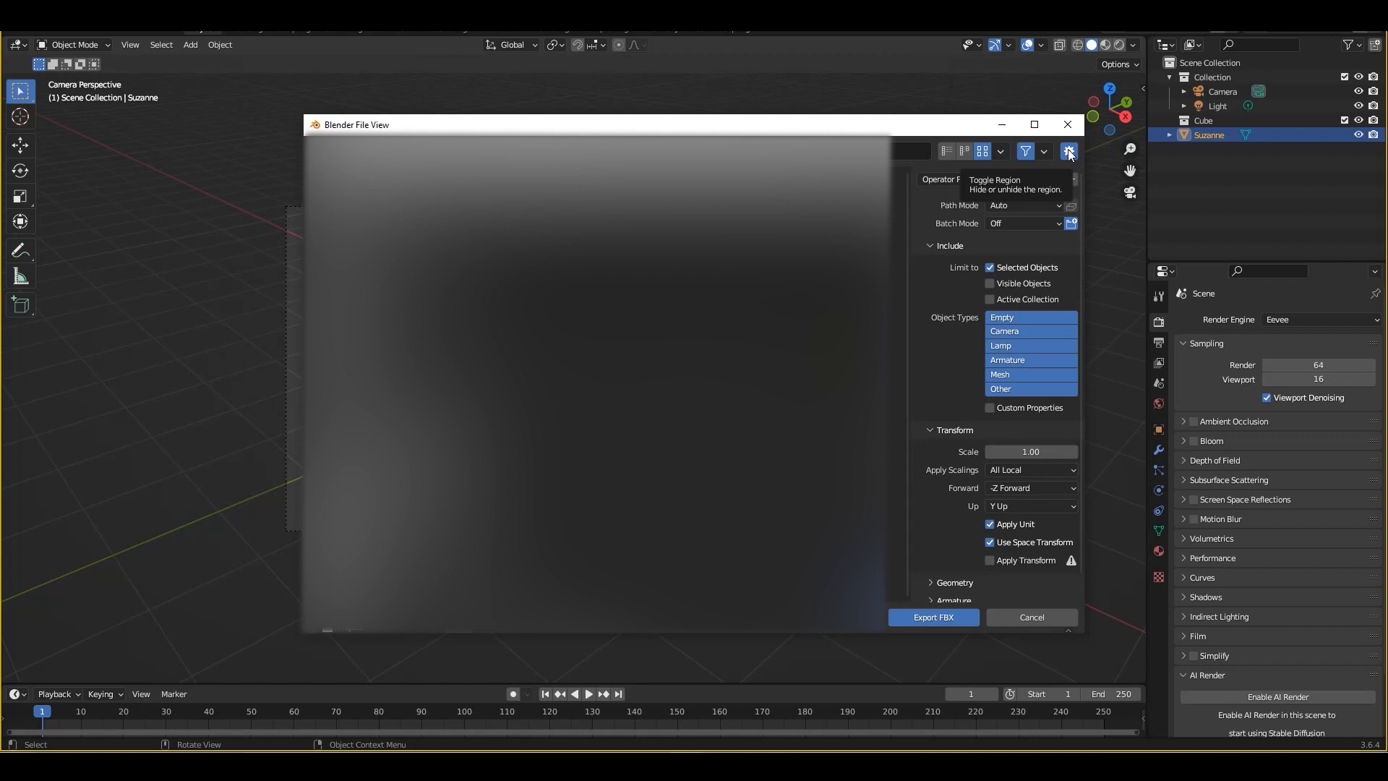
mouse_move(950, 272)
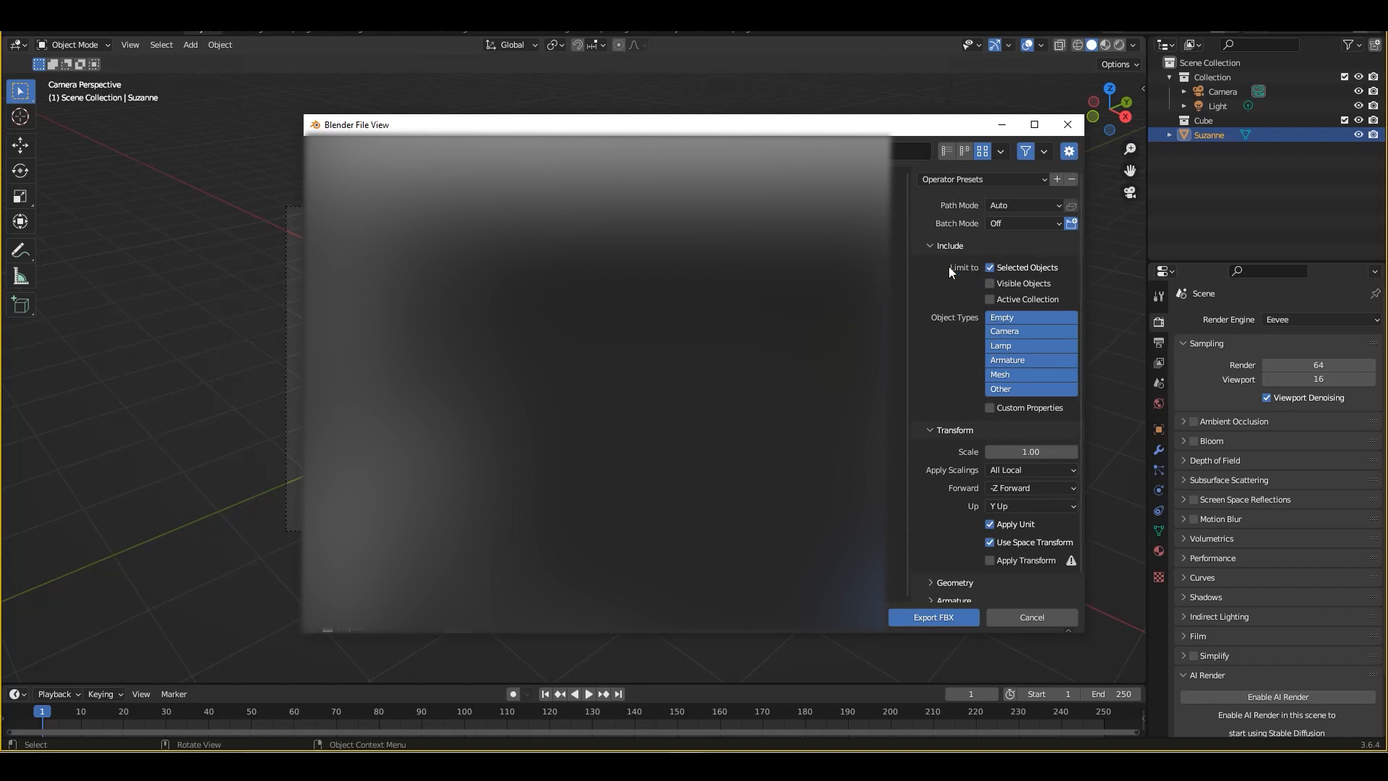
mouse_move(1039, 272)
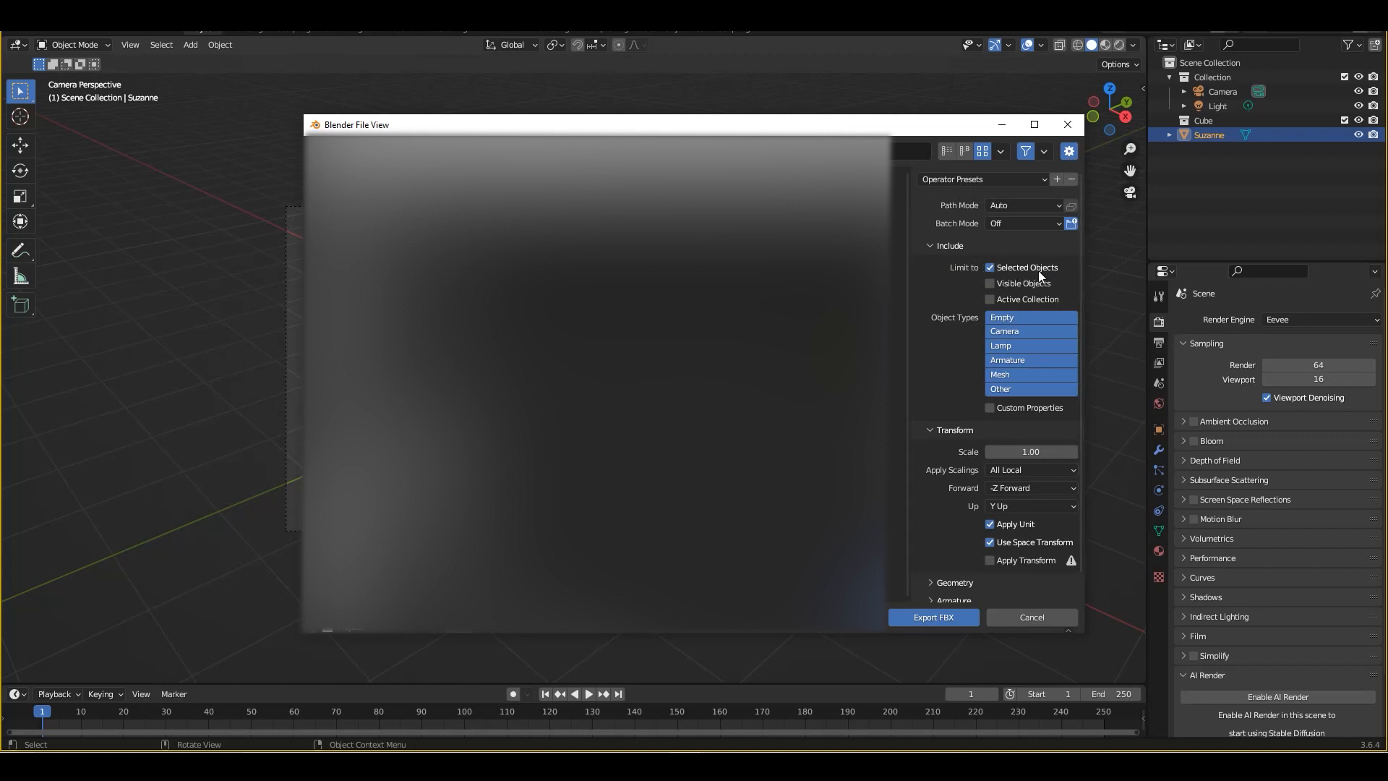
mouse_move(1026, 267)
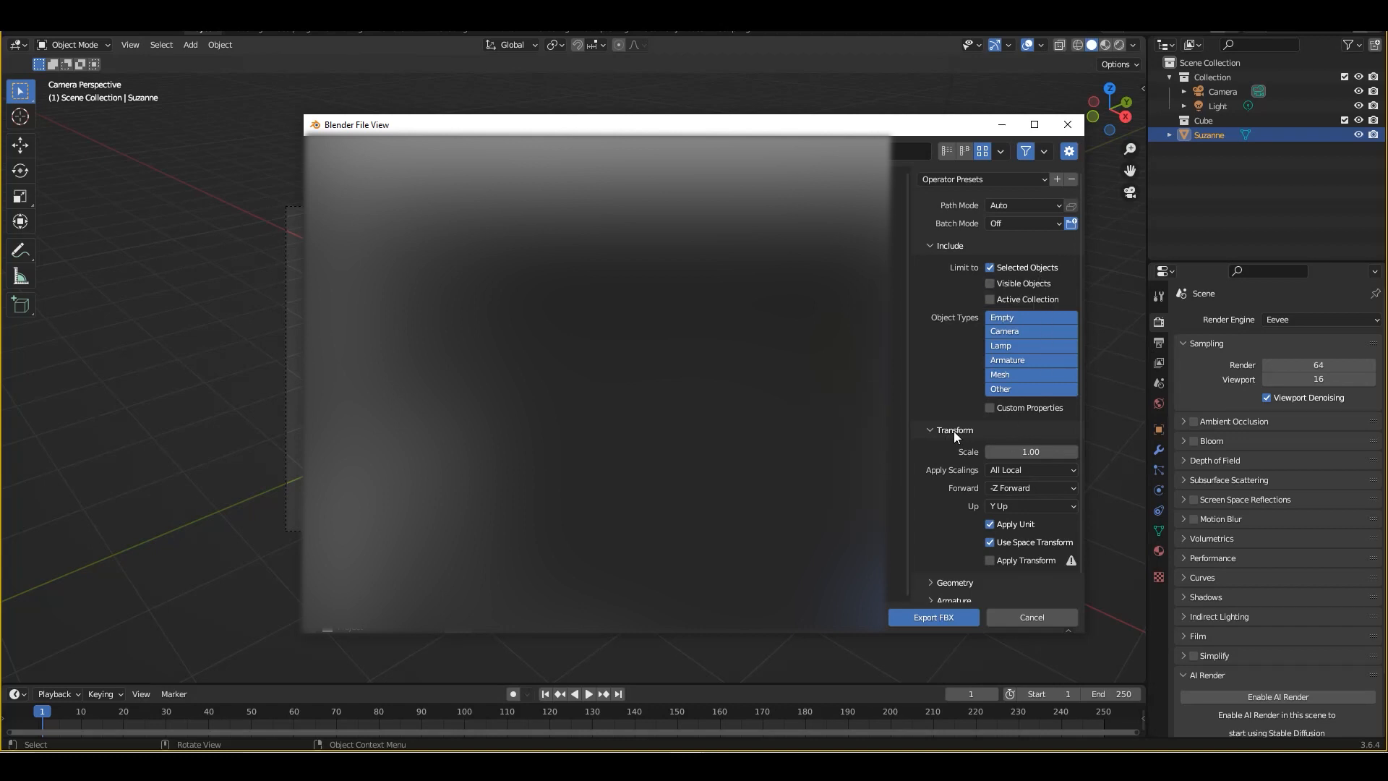
mouse_move(1018, 472)
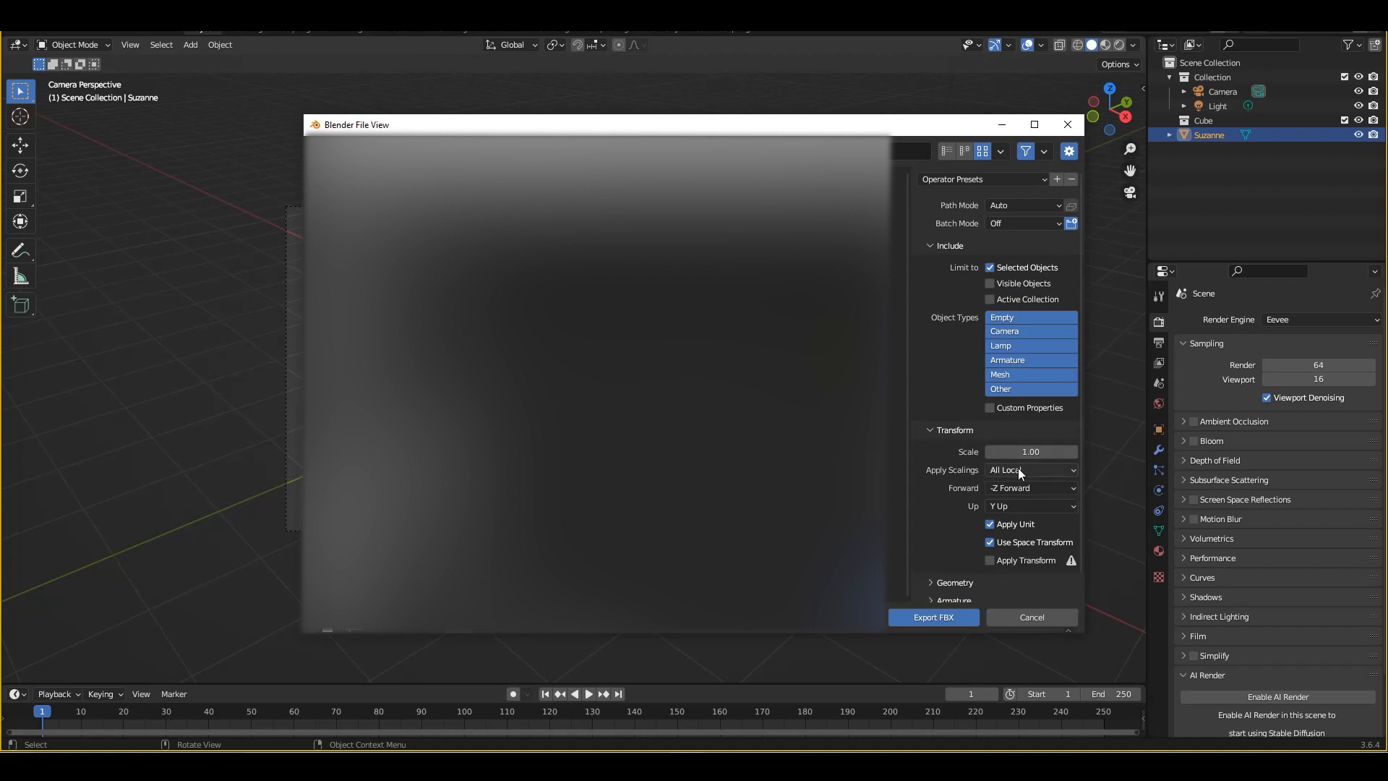
Step: Export the FBX with Apply Scalings FBX All, -Y Forward, and Use Space Transform off
left_click(1030, 469)
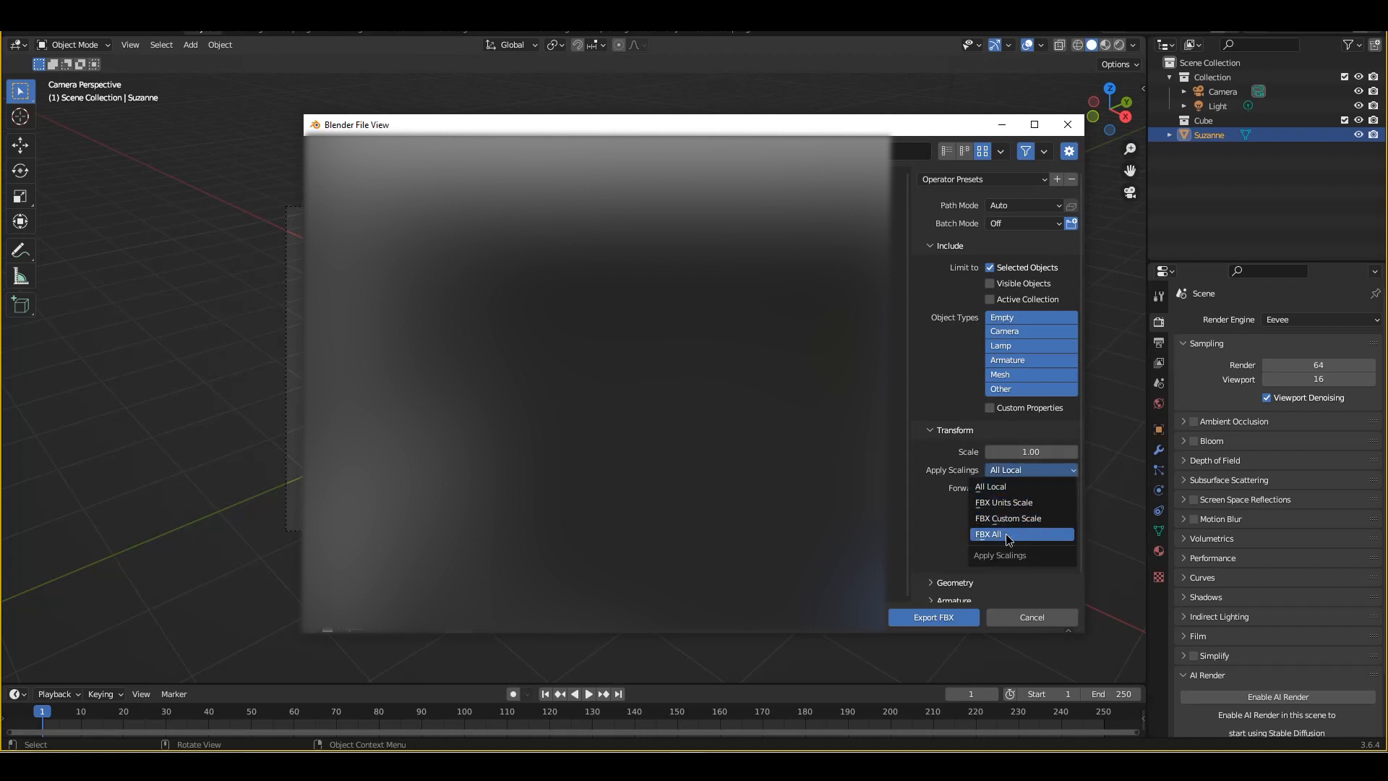
left_click(986, 534)
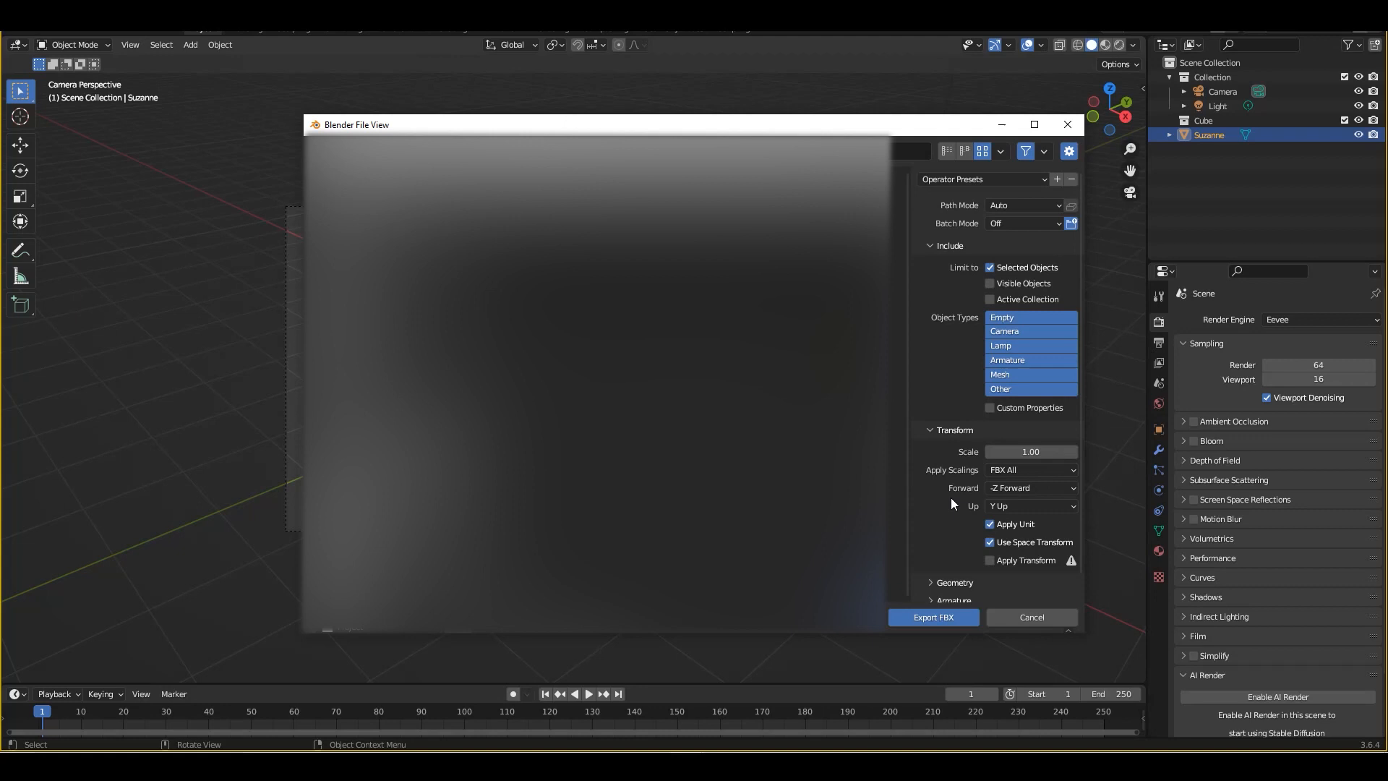
left_click(1030, 488)
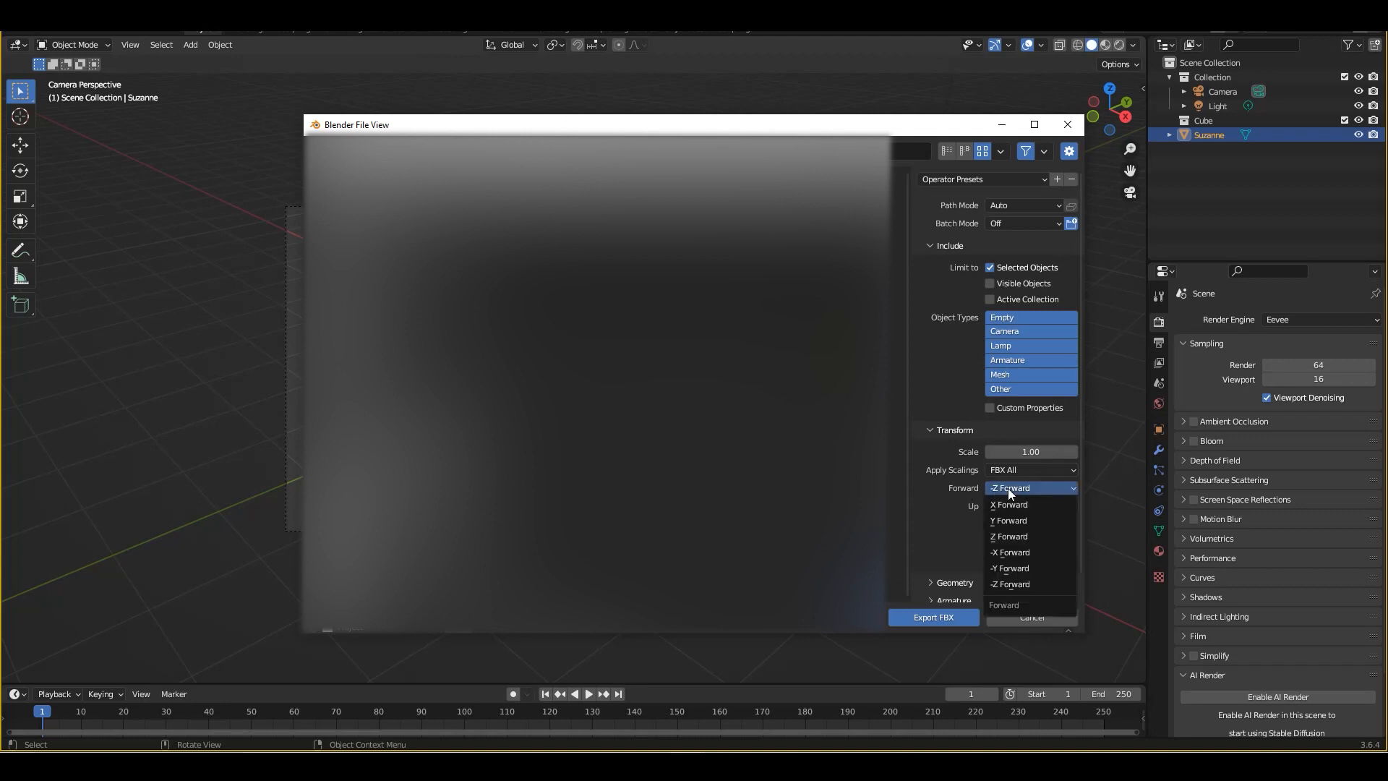
left_click(1009, 521)
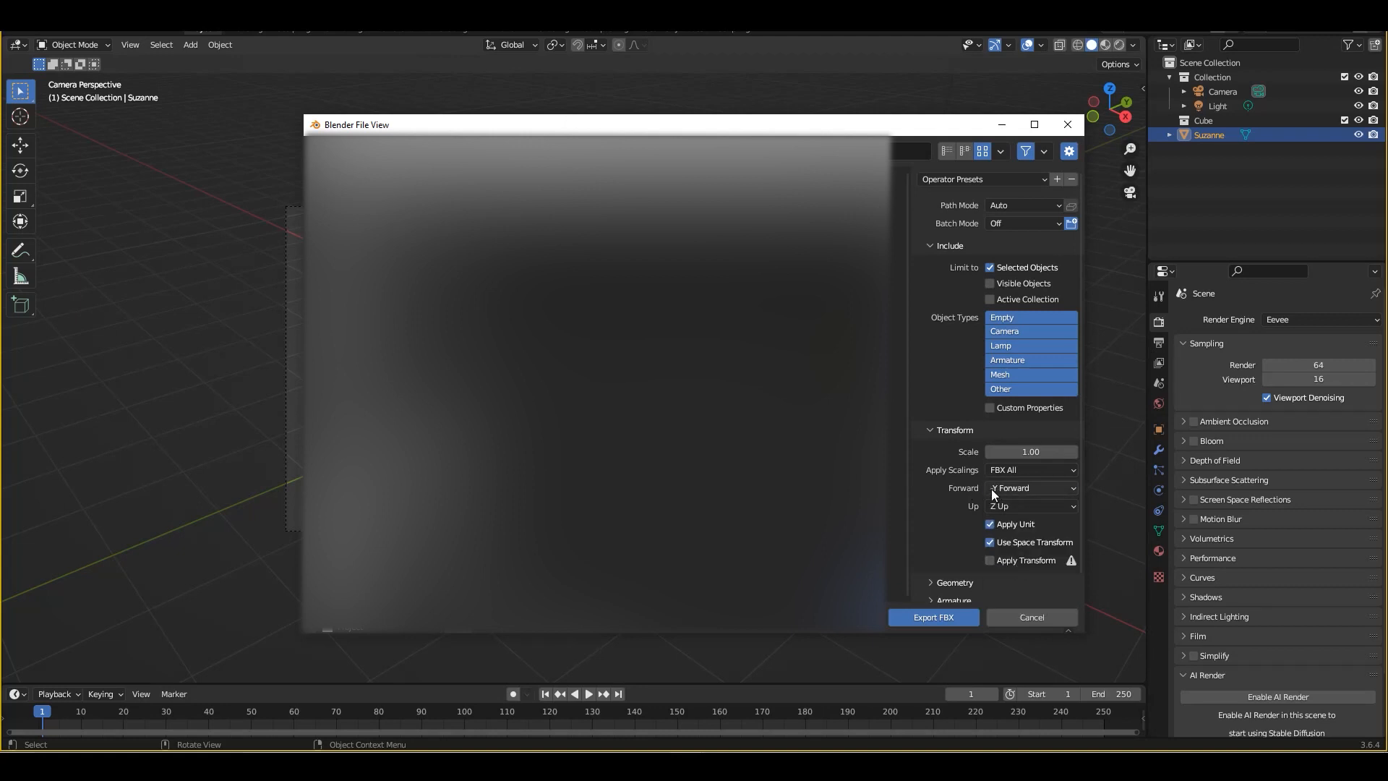
left_click(1030, 488)
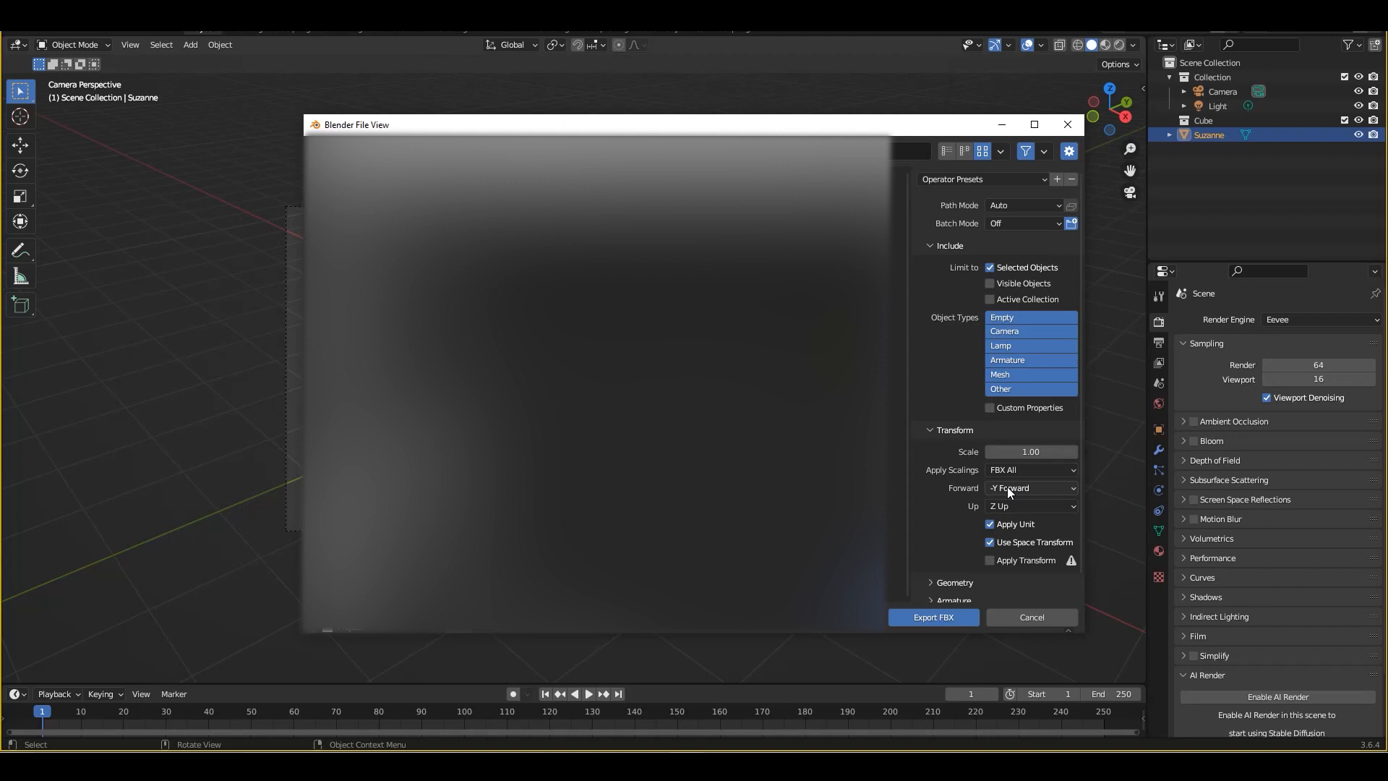
mouse_move(990, 541)
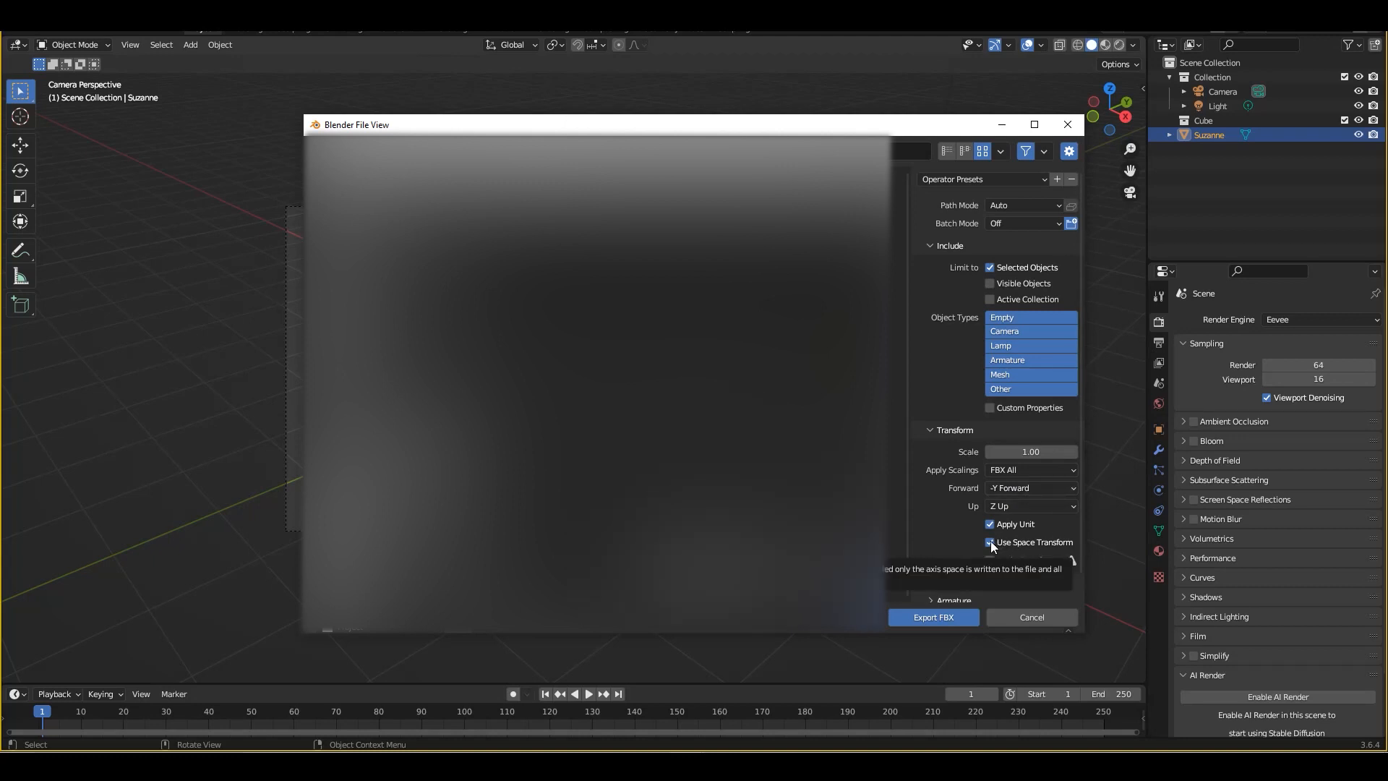
left_click(989, 542)
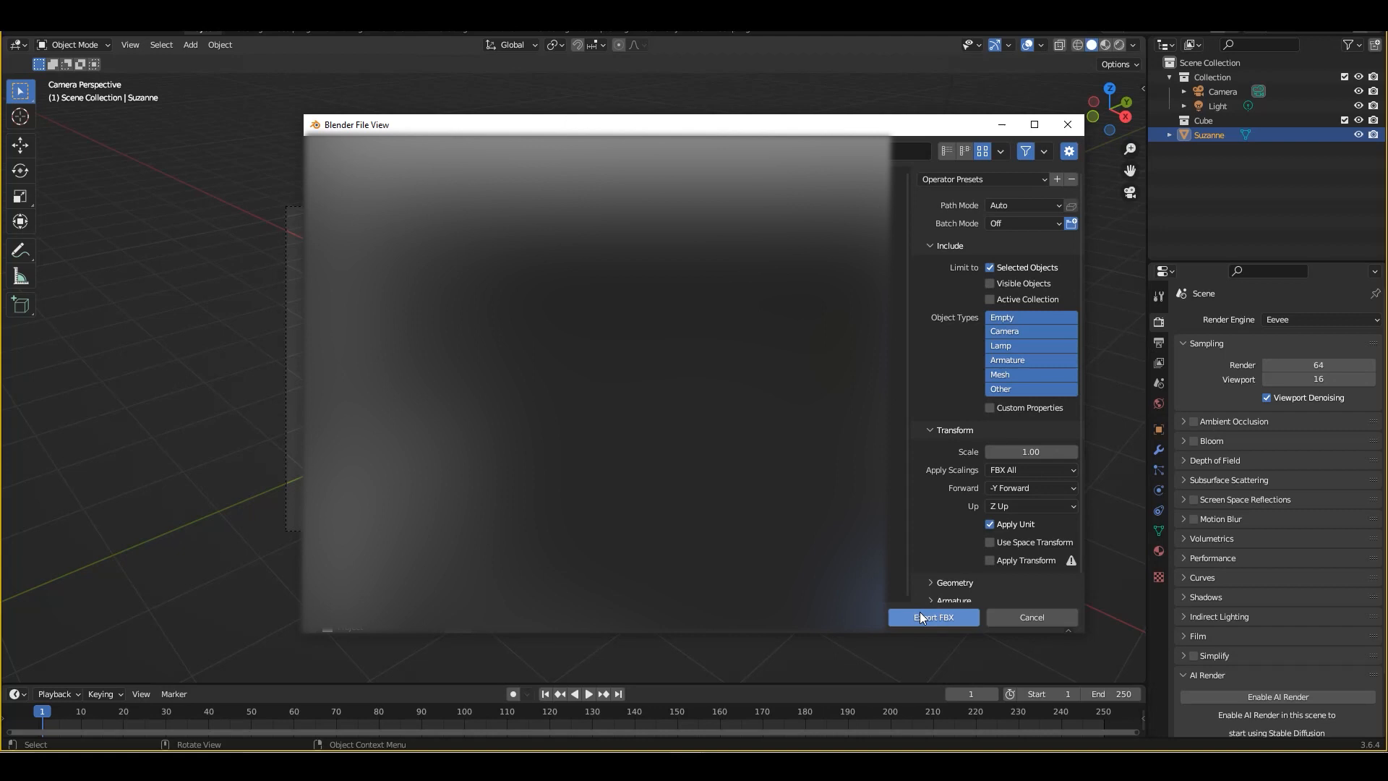
left_click(932, 617)
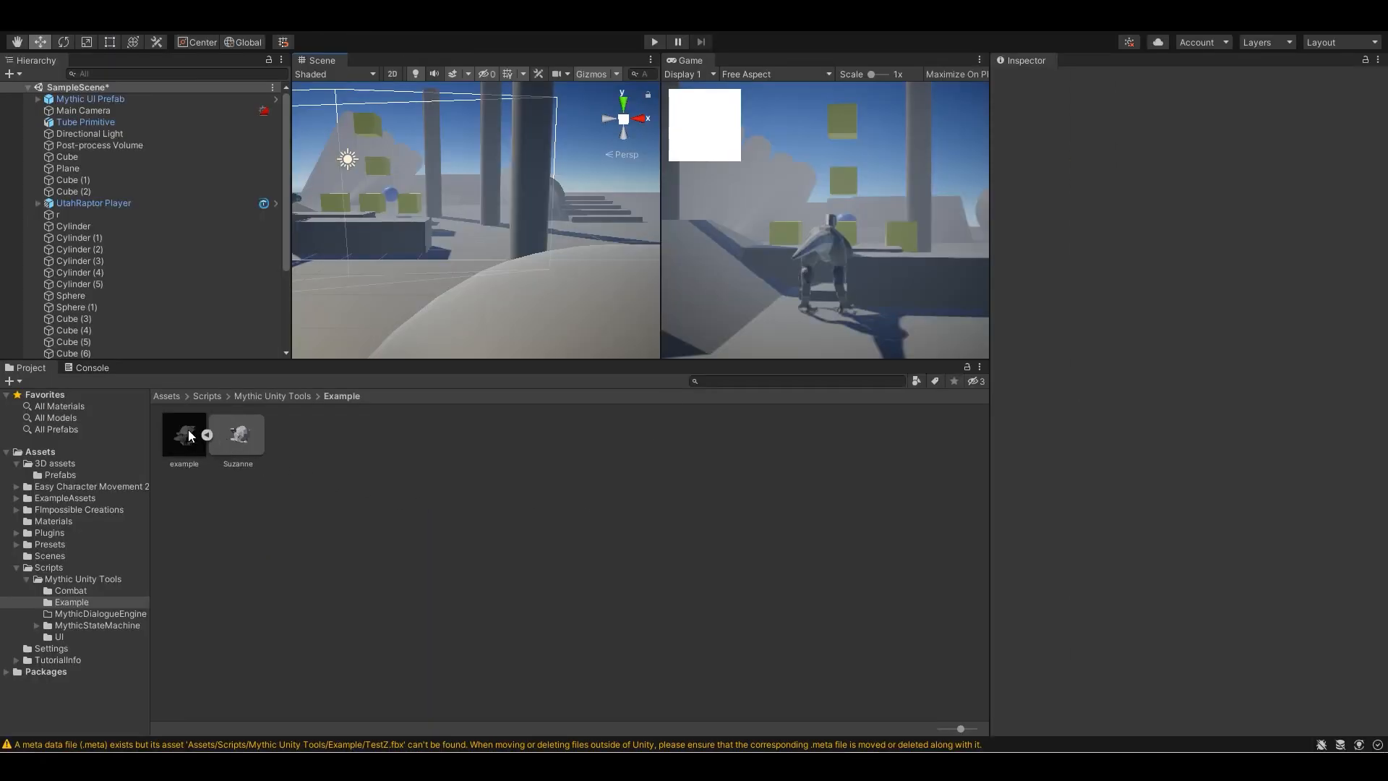
mouse_move(151, 445)
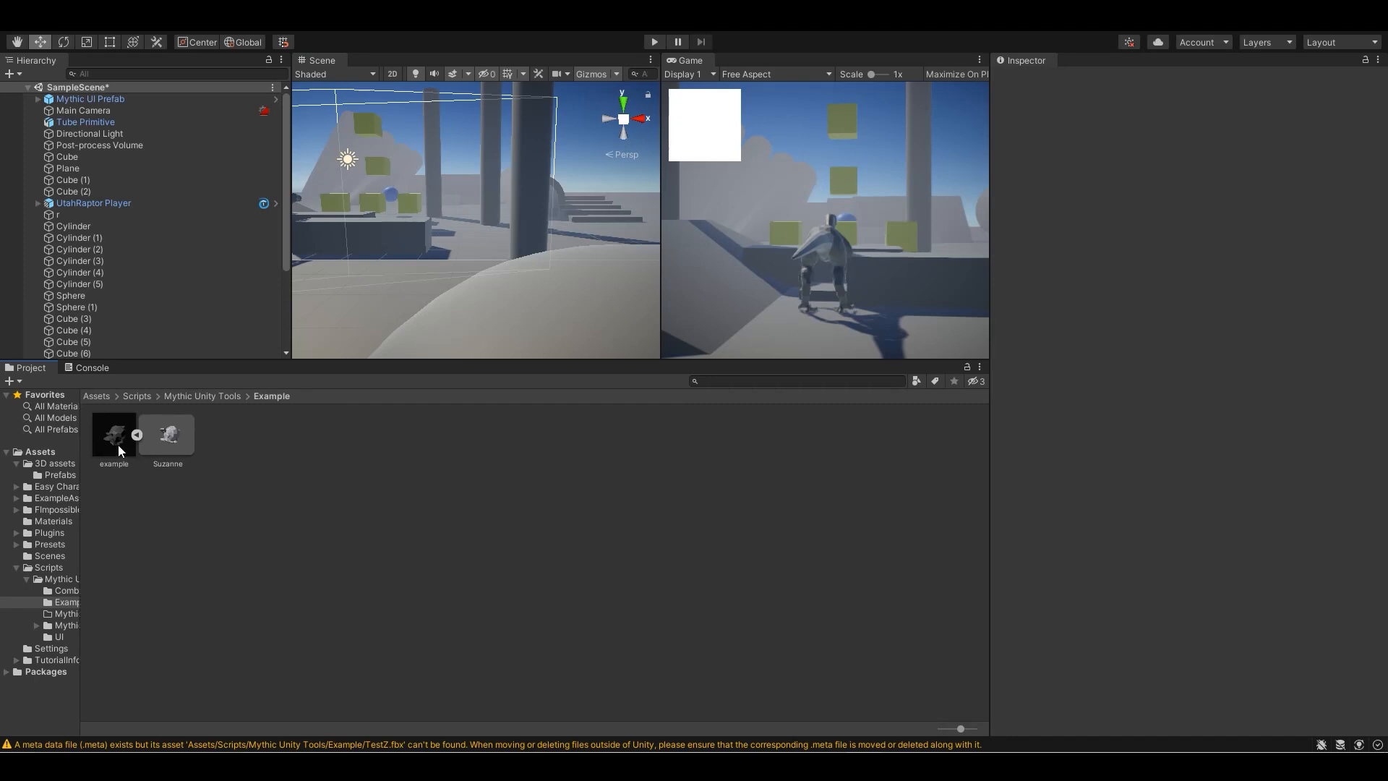
left_click(113, 434)
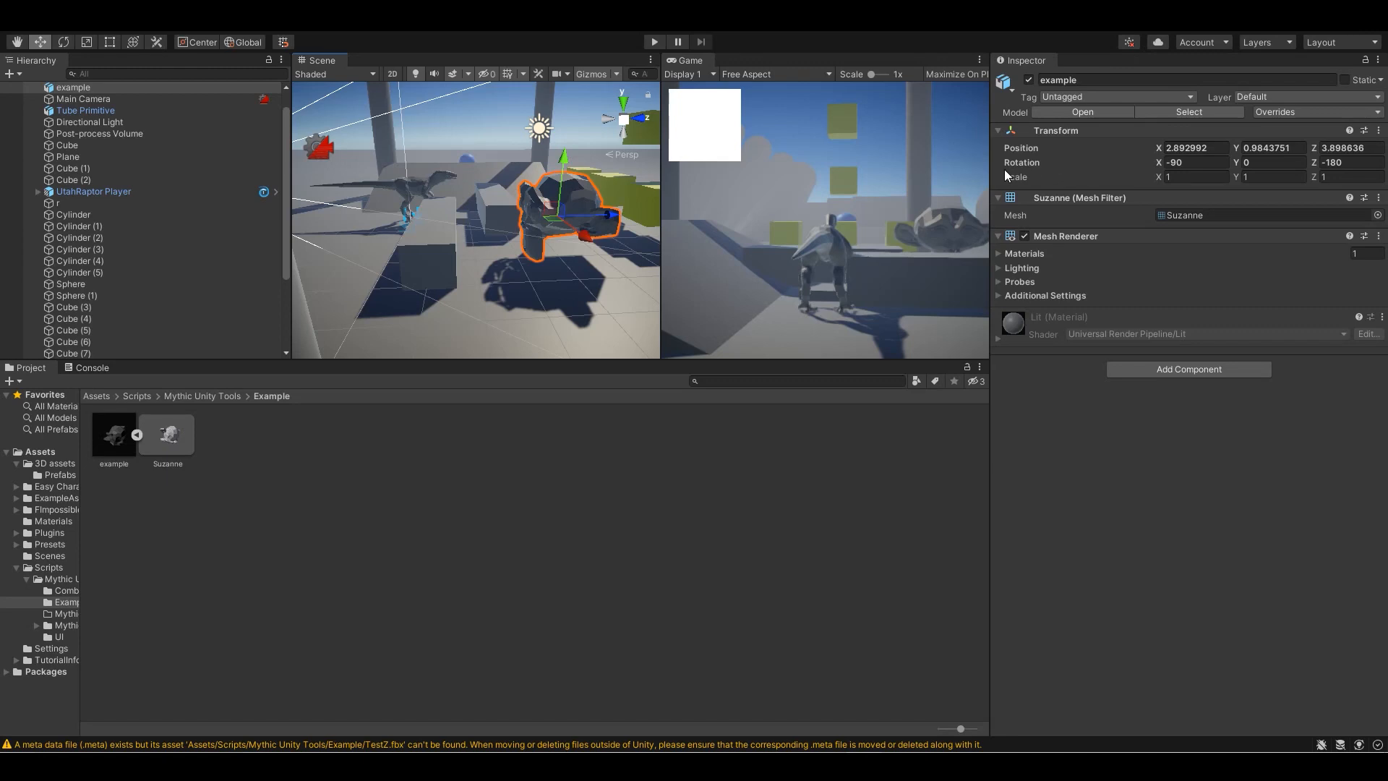
mouse_move(576, 441)
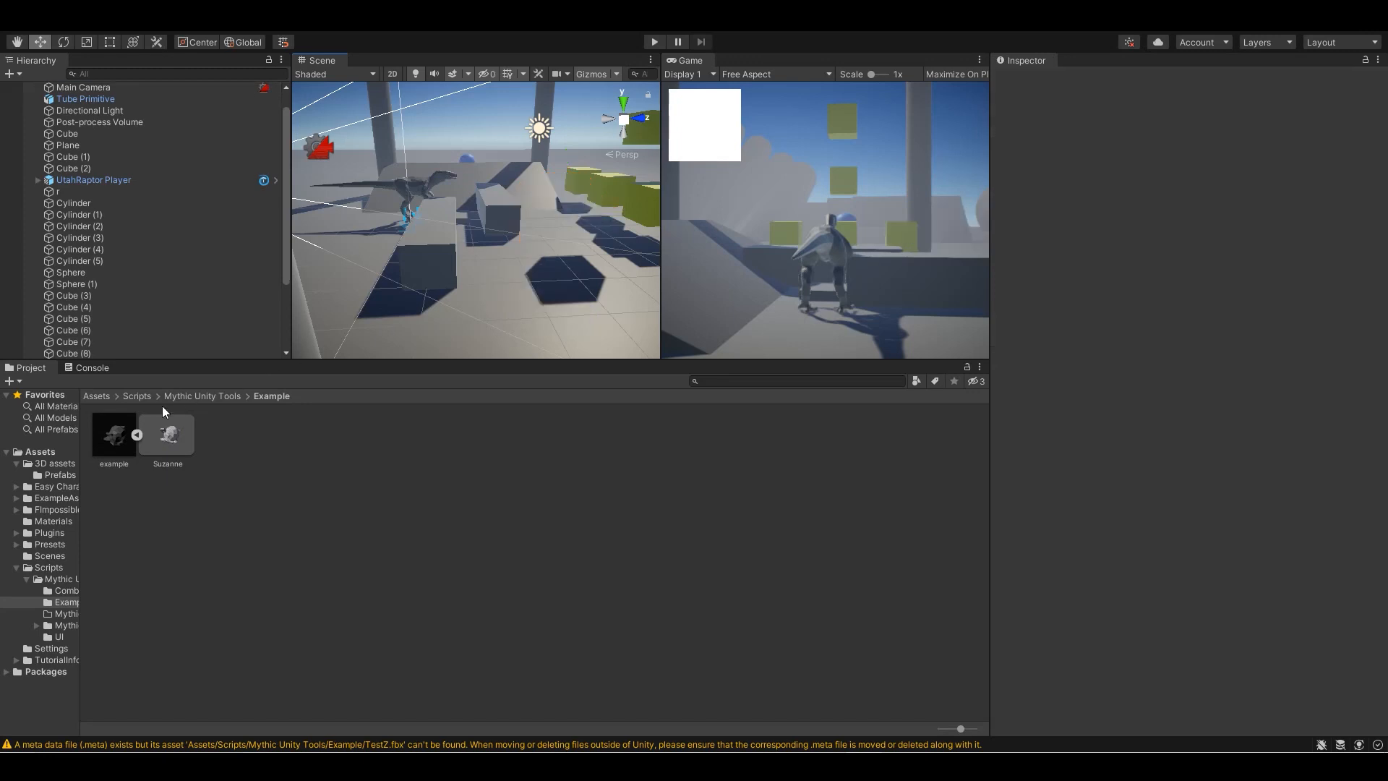
Step: Enable and apply Bake Axis Conversion on example.fbx, then drag it into the Scene view
left_click(114, 434)
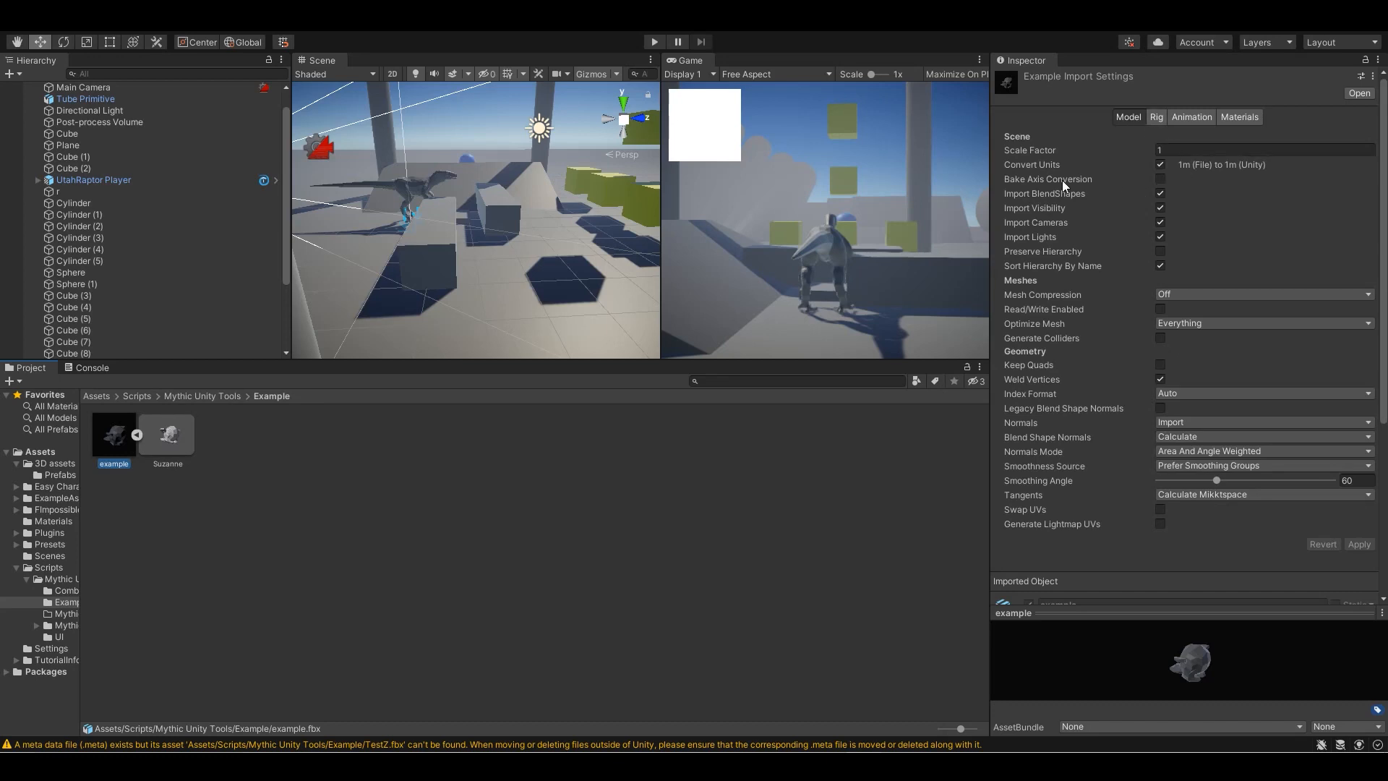
left_click(1161, 178)
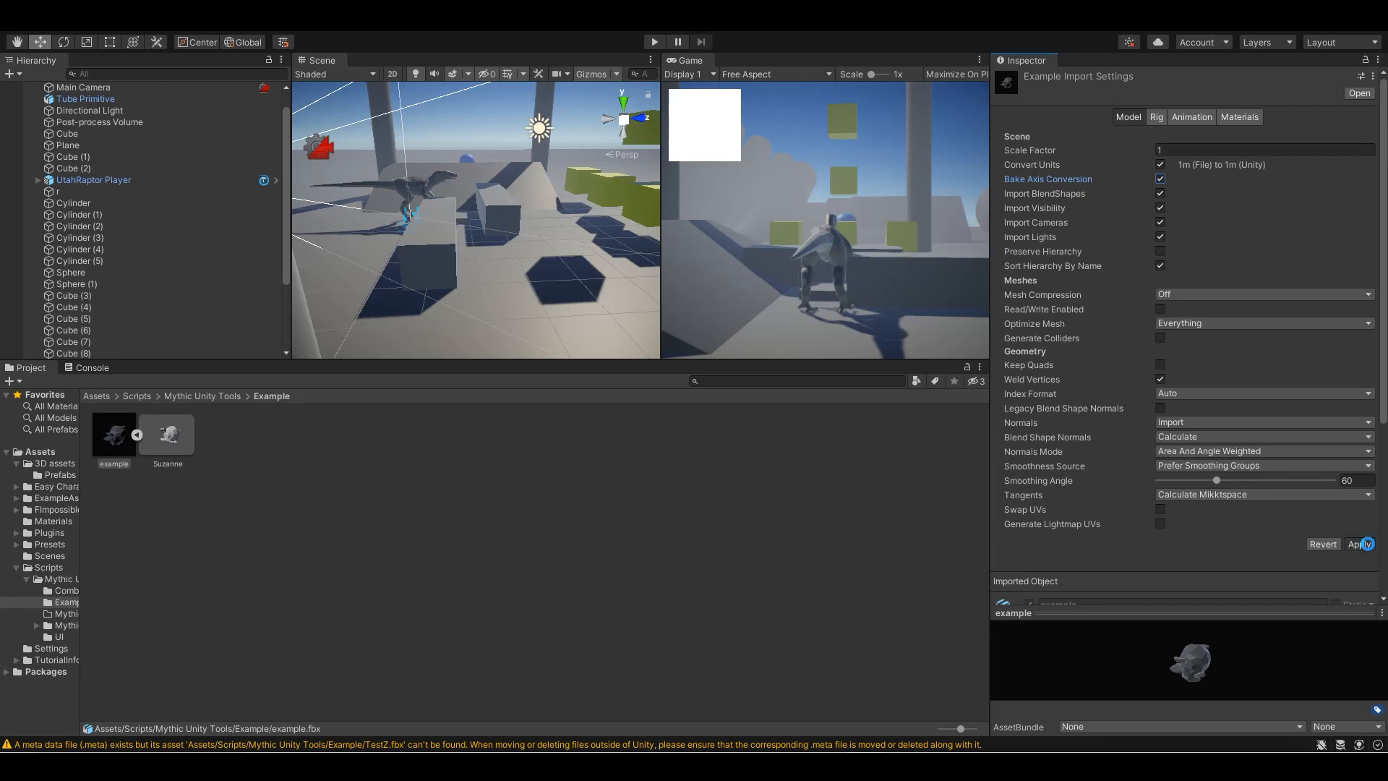
left_click(1360, 544)
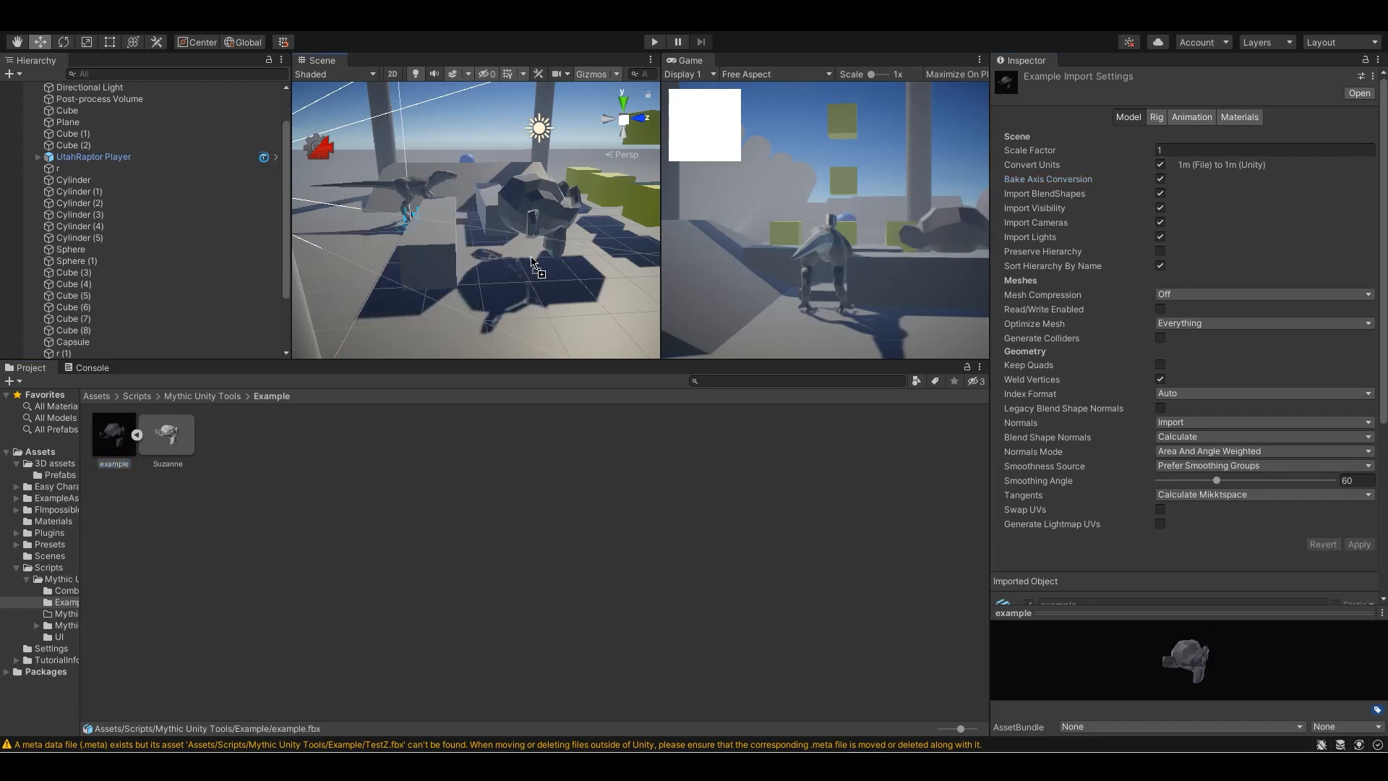
left_click(482, 217)
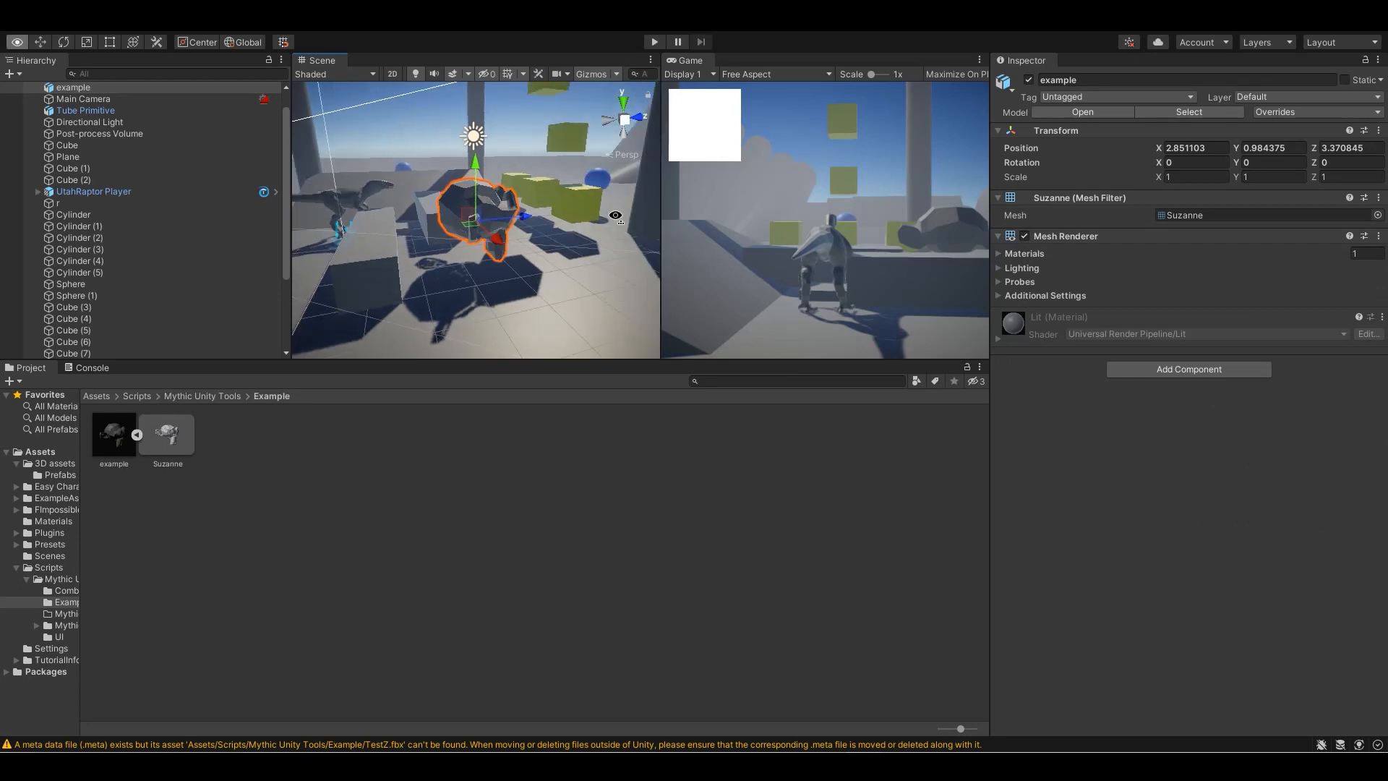